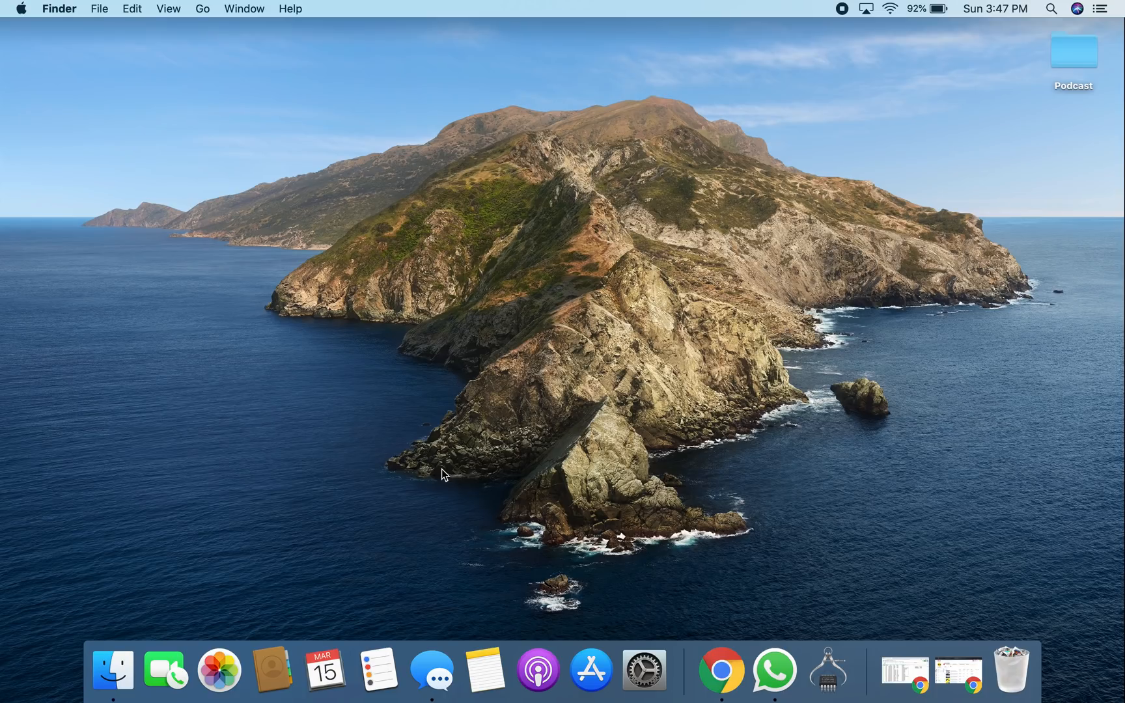
{"action": "mouse_move", "coordinate": [26, 5]}
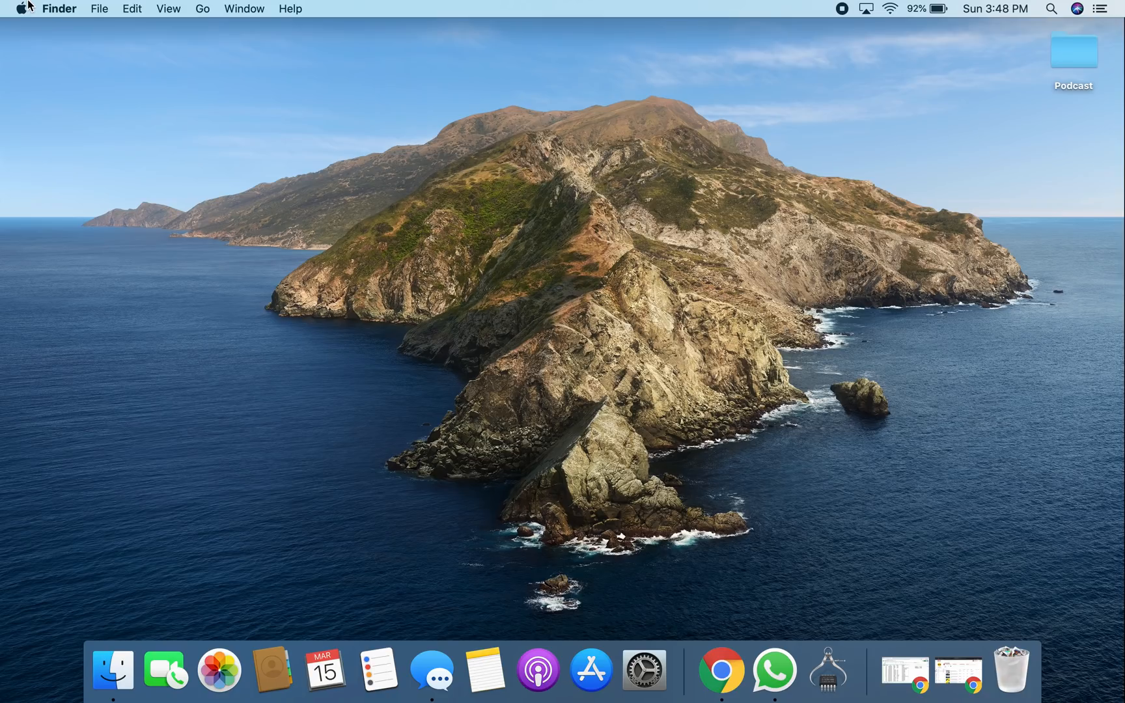
- Bring up the Apple menu from the top-left of the menu bar
{"action": "left_click", "coordinate": [25, 8]}
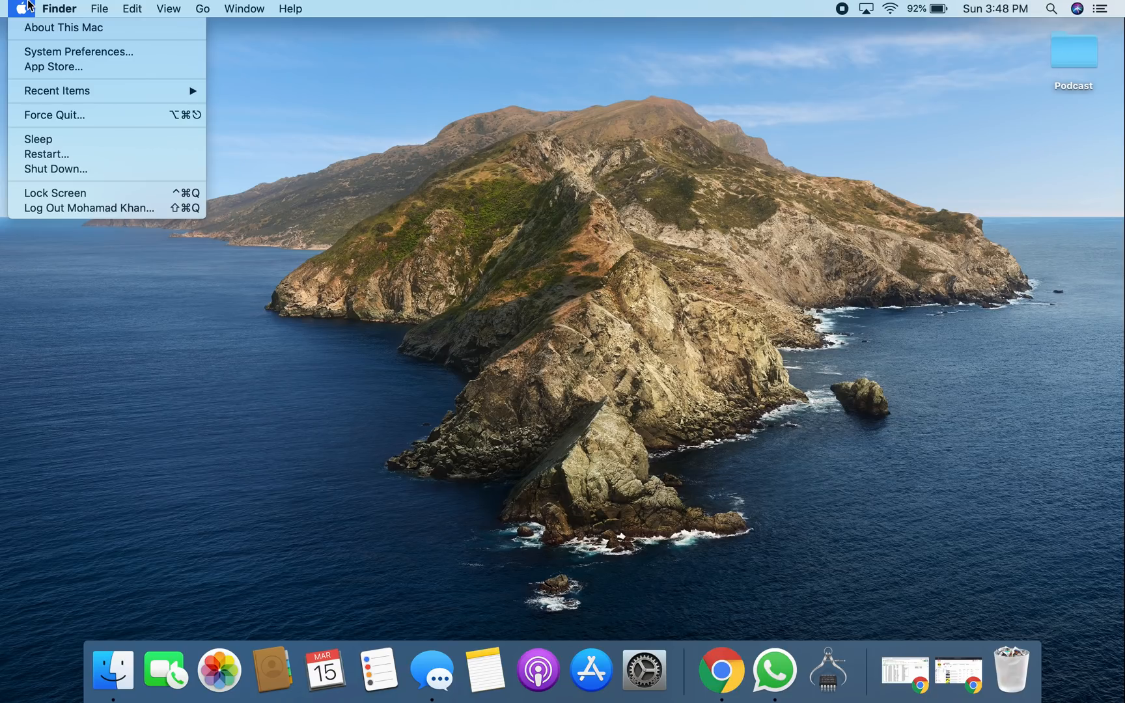
{"action": "mouse_move", "coordinate": [63, 28]}
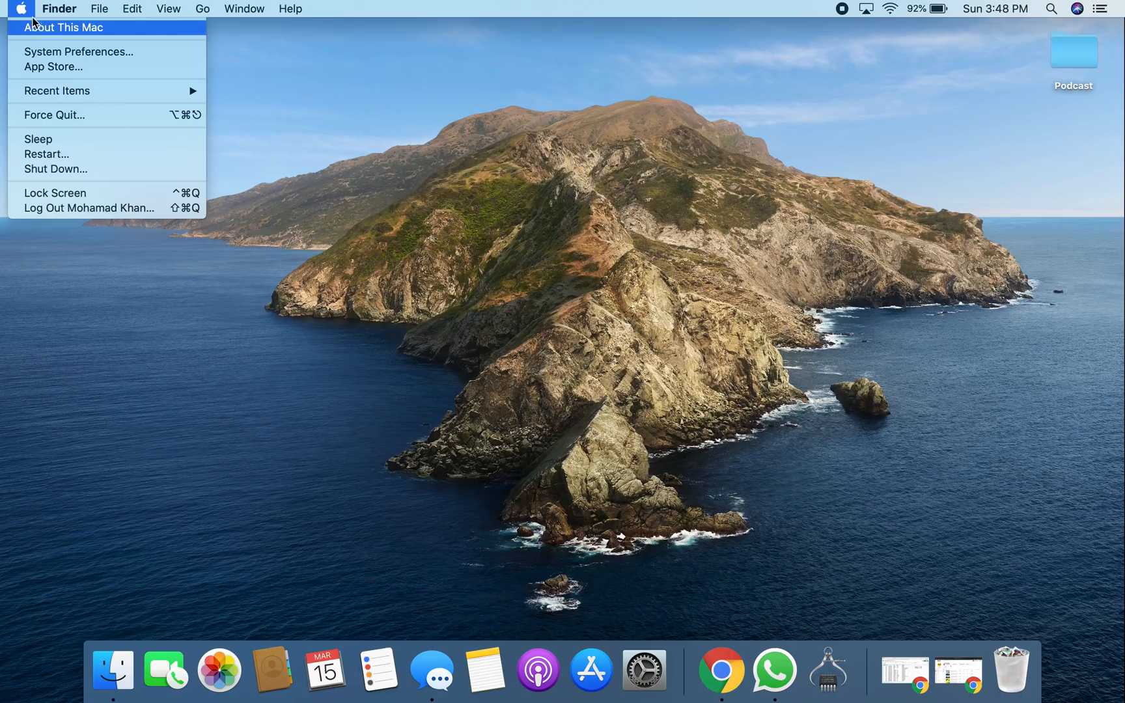
- Show About This Mac's Storage view with 33.77 GB available of 121.02 GB
{"action": "left_click", "coordinate": [21, 9]}
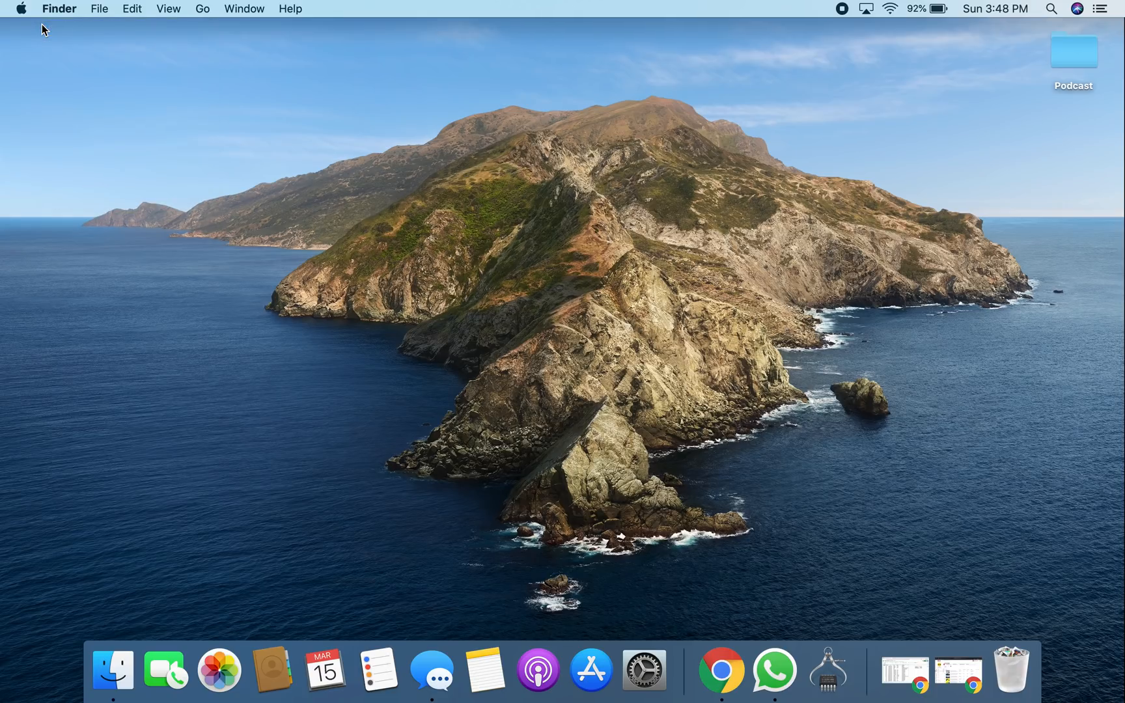
{"action": "left_click", "coordinate": [19, 8]}
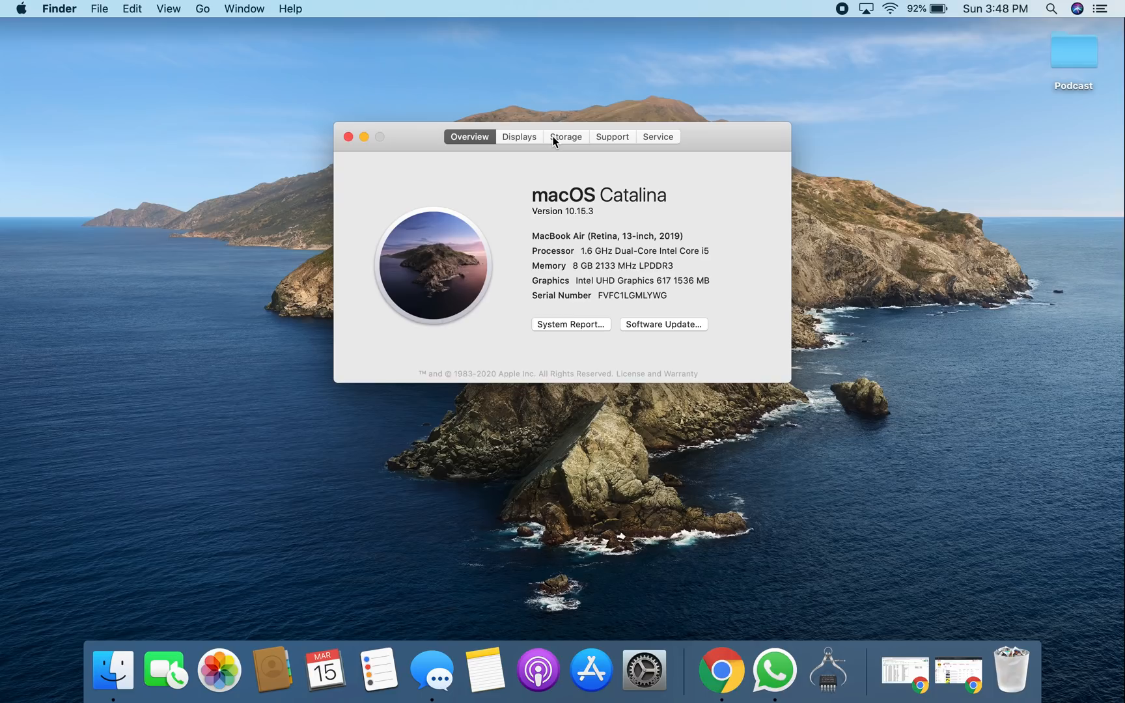
{"action": "left_click", "coordinate": [565, 137]}
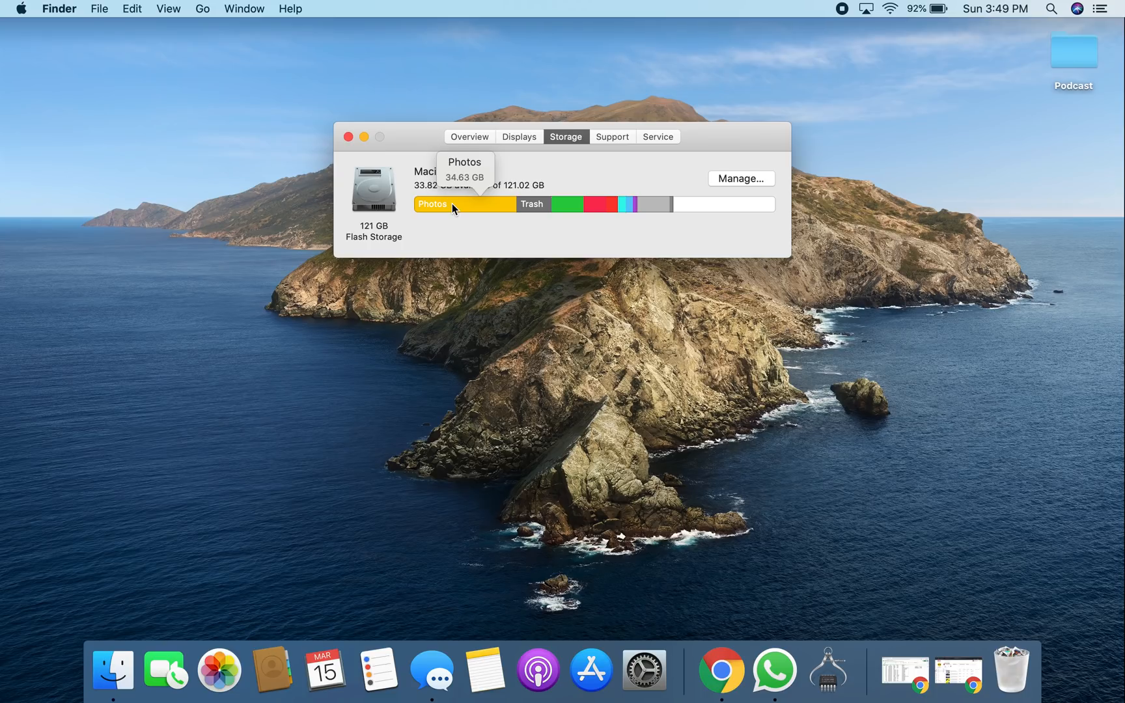
{"action": "mouse_move", "coordinate": [488, 238]}
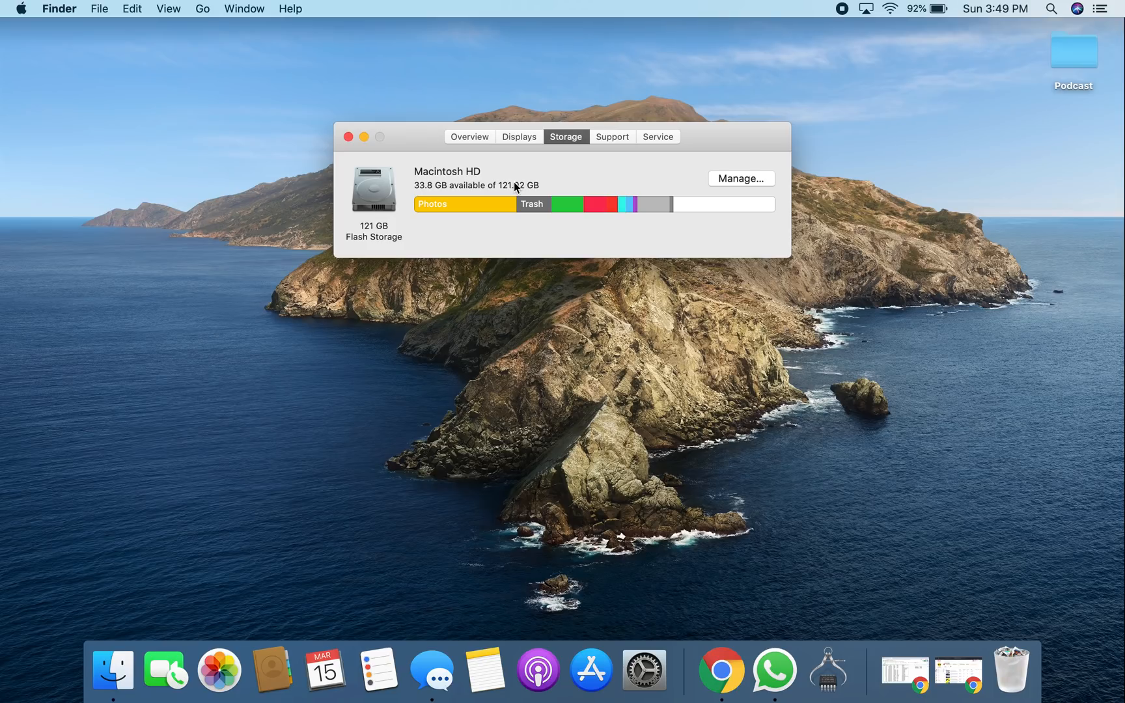
{"action": "mouse_move", "coordinate": [531, 203]}
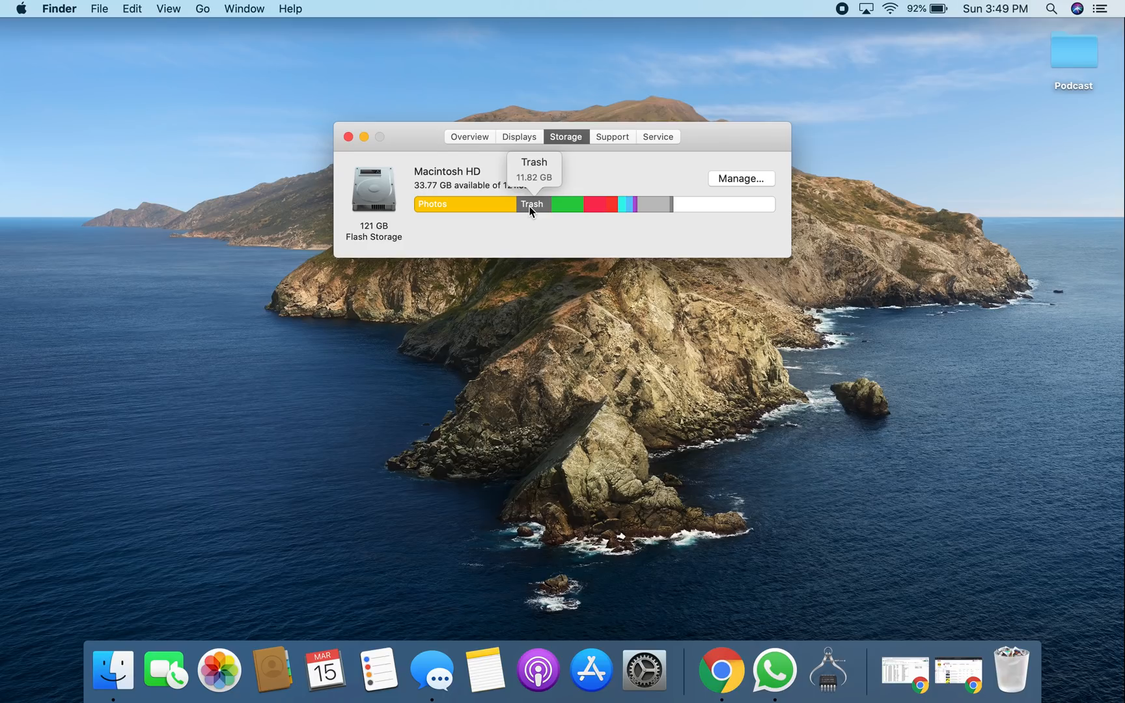
{"action": "mouse_move", "coordinate": [572, 202]}
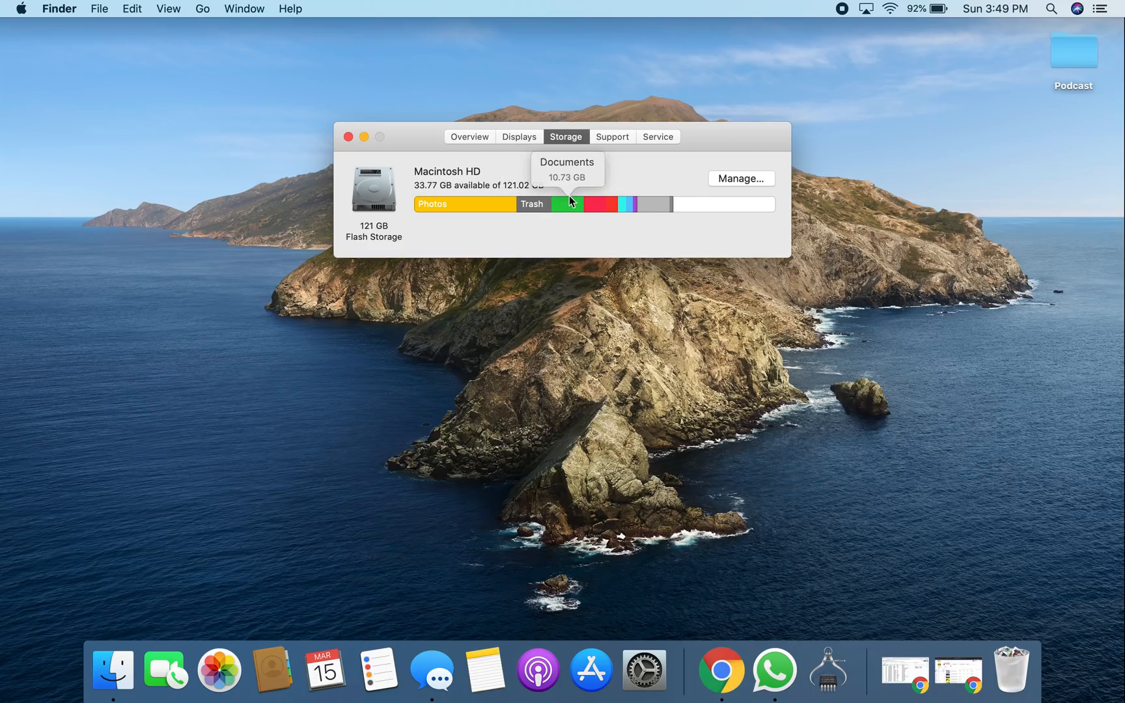
{"action": "mouse_move", "coordinate": [648, 212]}
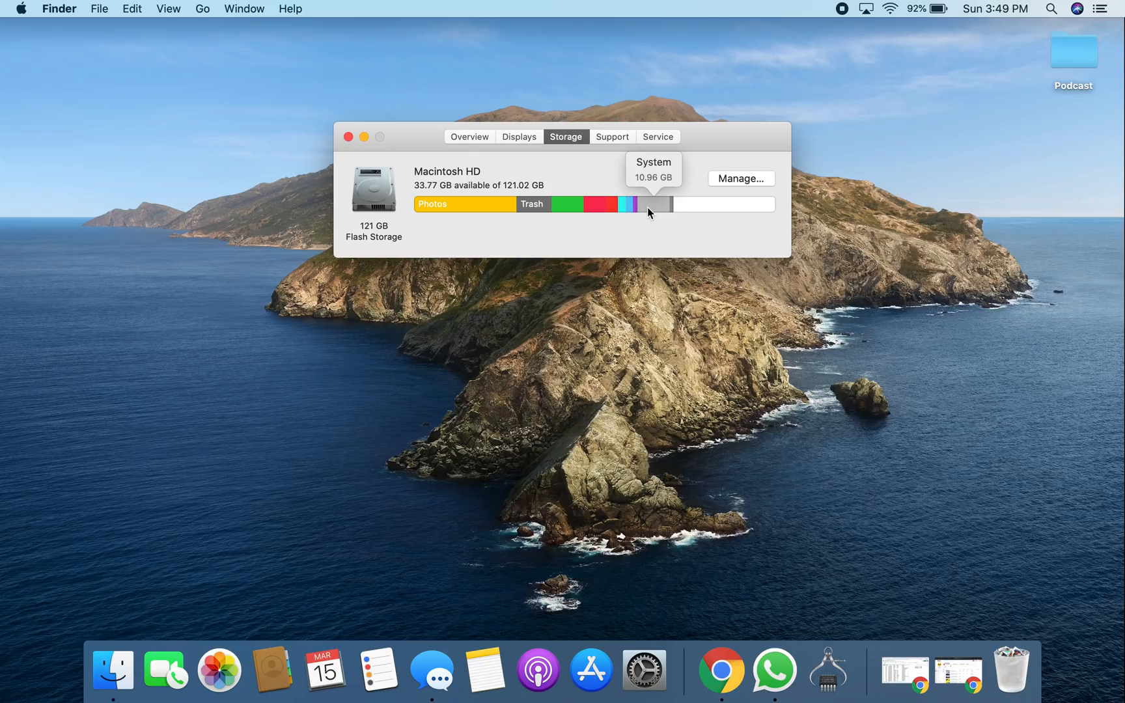
- In Storage Management's Applications list, delete the duplicate Game Capture HD copy
{"action": "left_click", "coordinate": [741, 179]}
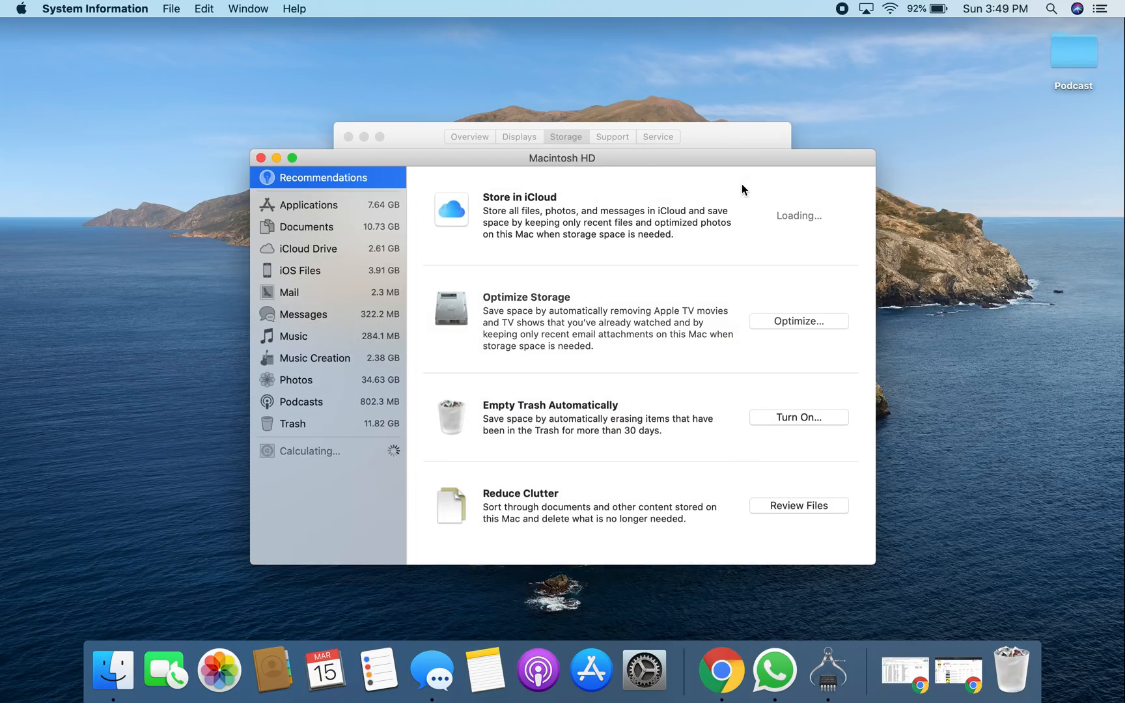
{"action": "left_click", "coordinate": [309, 205]}
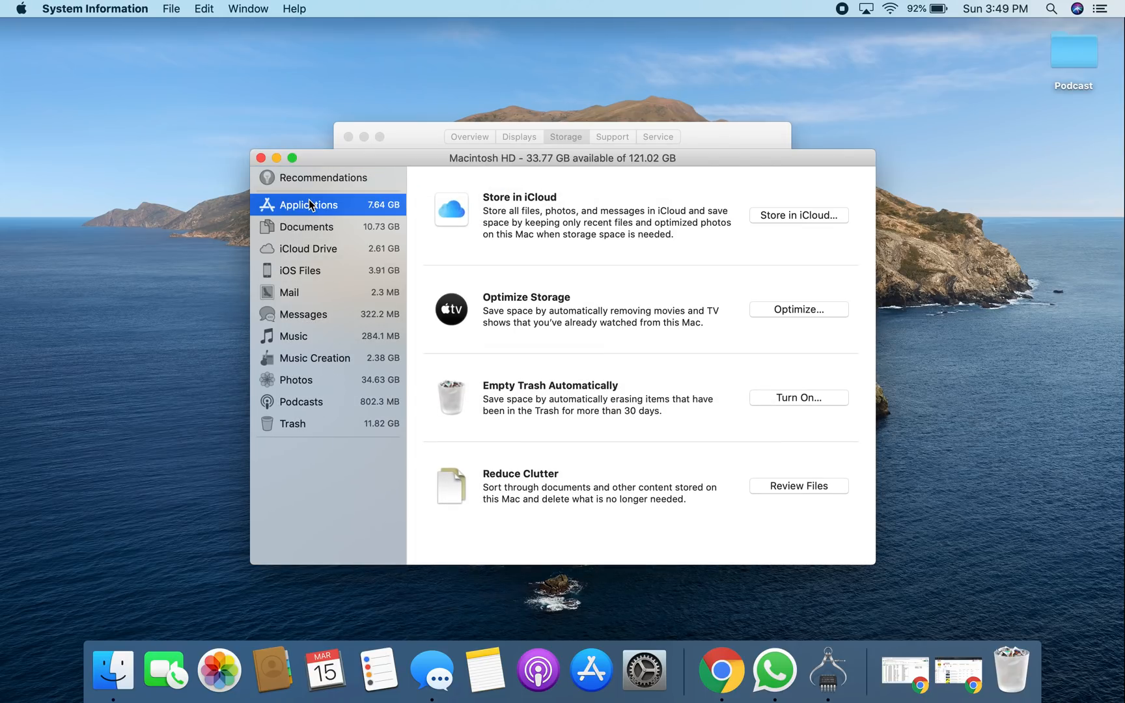
{"action": "left_click", "coordinate": [308, 205]}
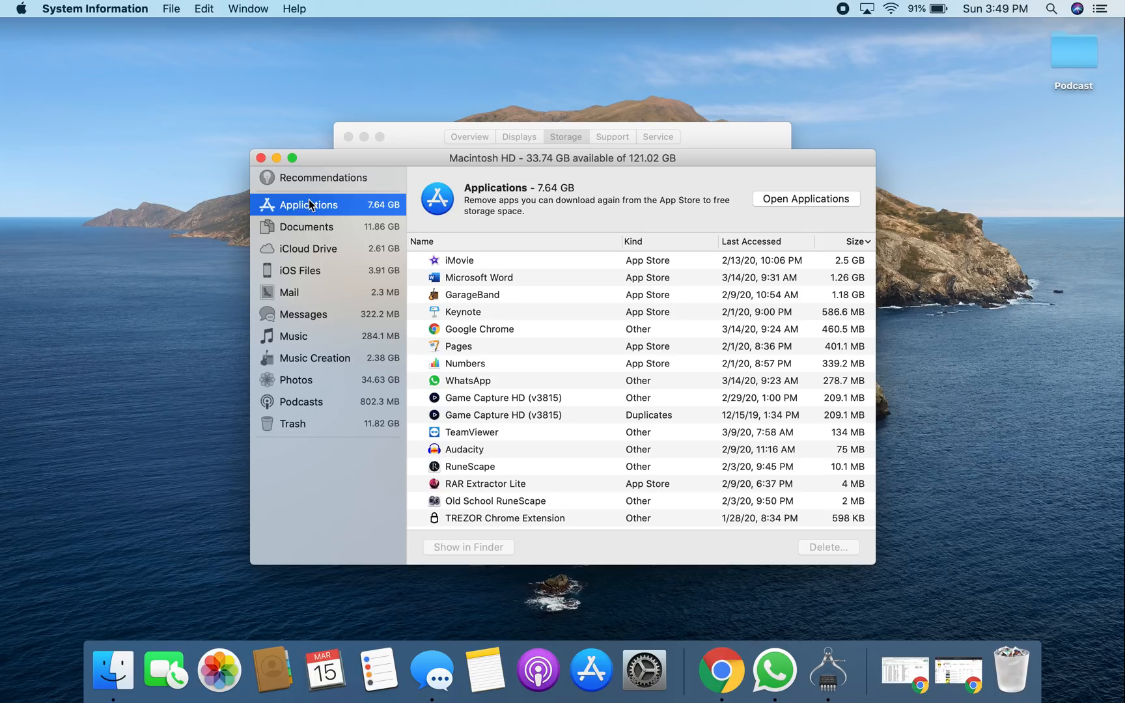
{"action": "mouse_move", "coordinate": [566, 417]}
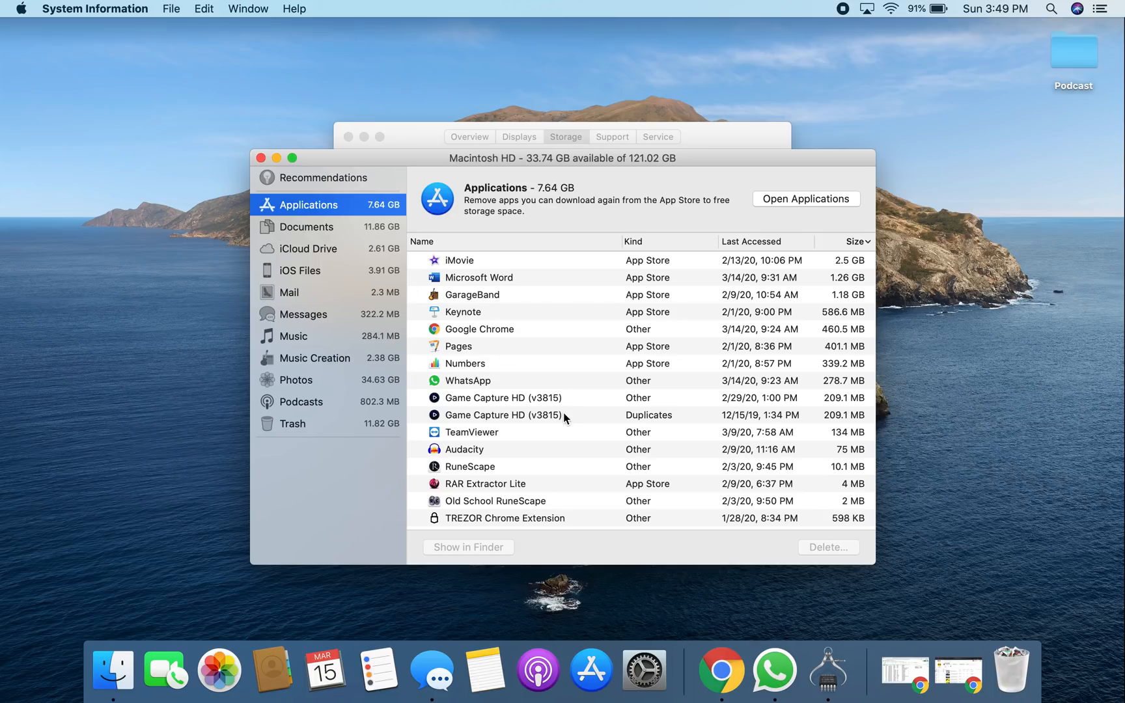
{"action": "left_click", "coordinate": [502, 414]}
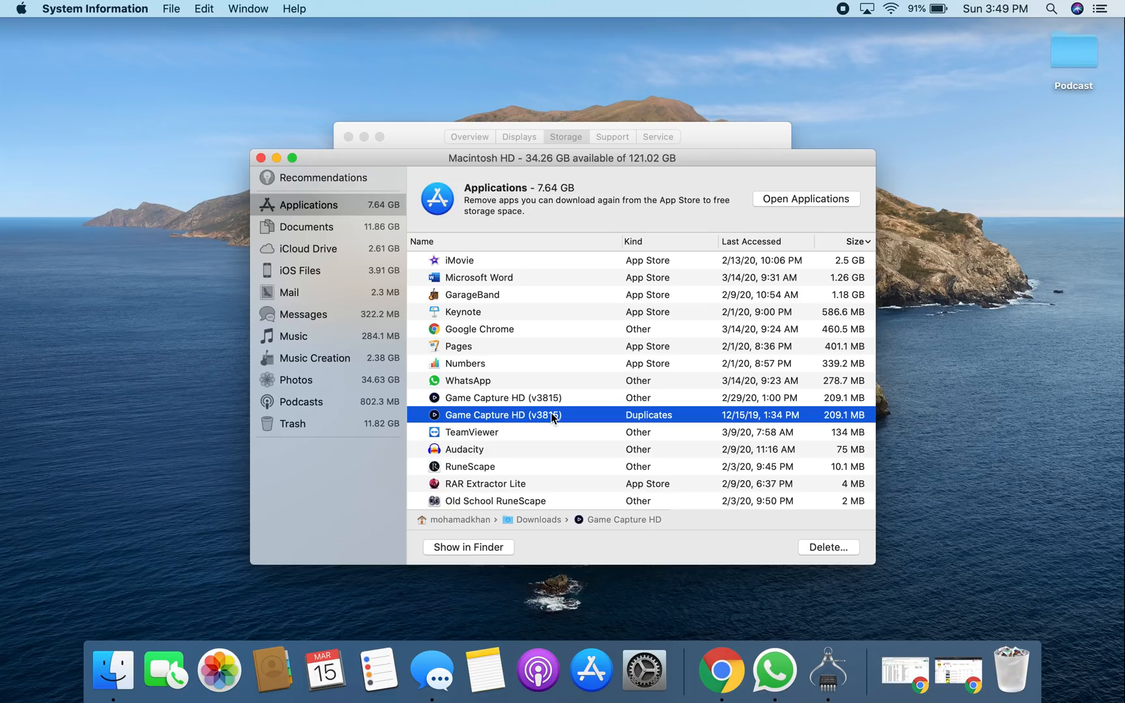
{"action": "left_click", "coordinate": [827, 547]}
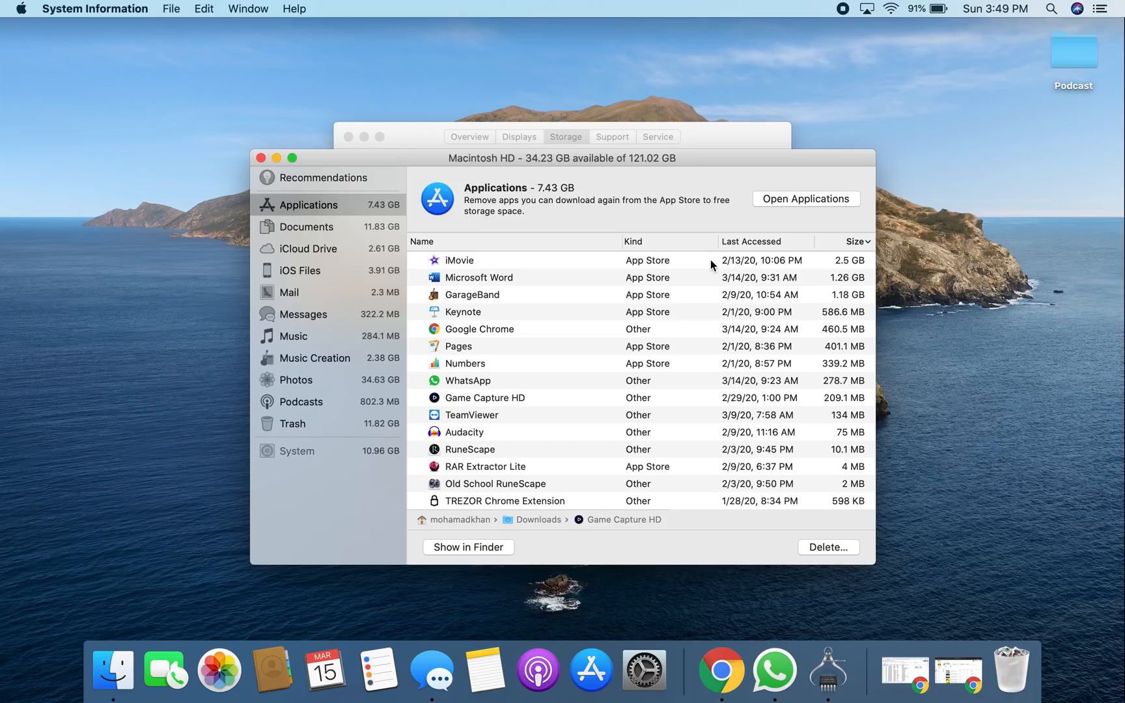
- Delete the iOS 13.3.1 backup for iPhone 6s Plus from iOS Files
{"action": "left_click", "coordinate": [300, 270]}
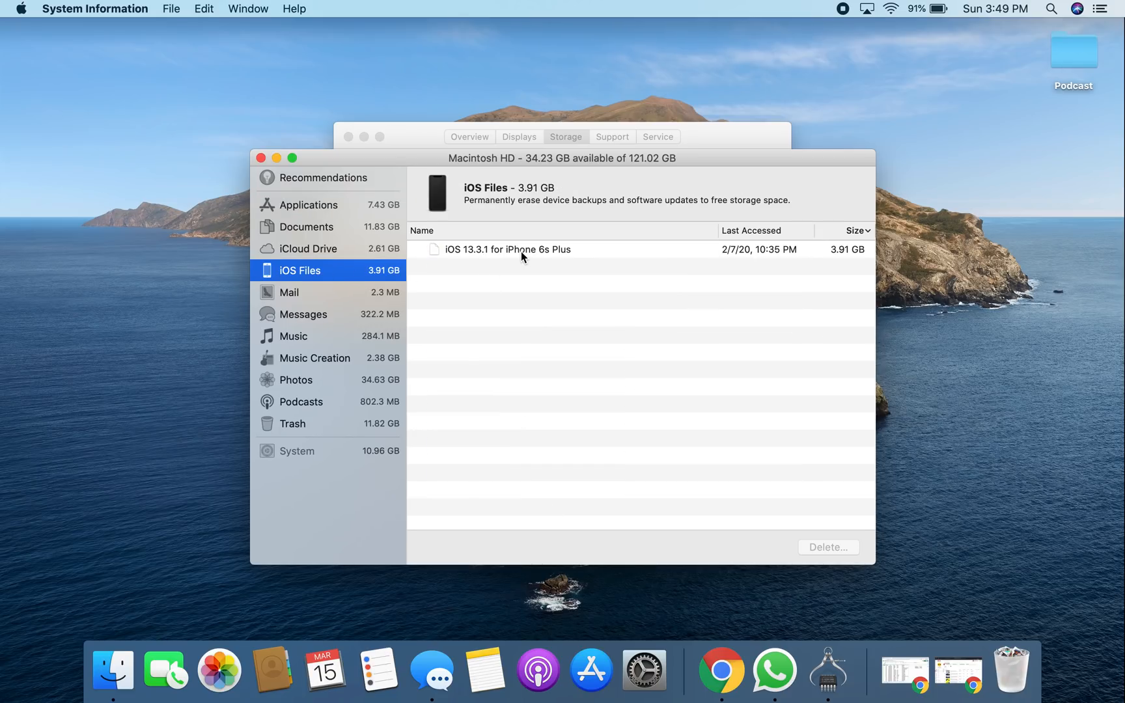
{"action": "right_click", "coordinate": [509, 249]}
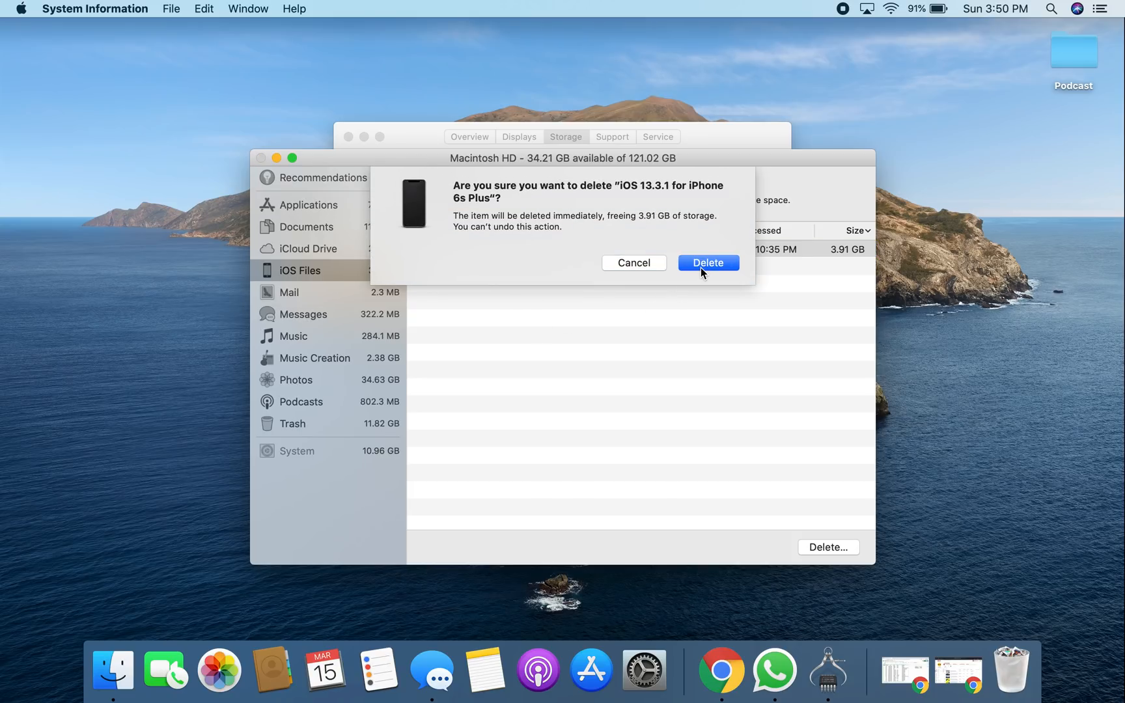
{"action": "left_click", "coordinate": [707, 263]}
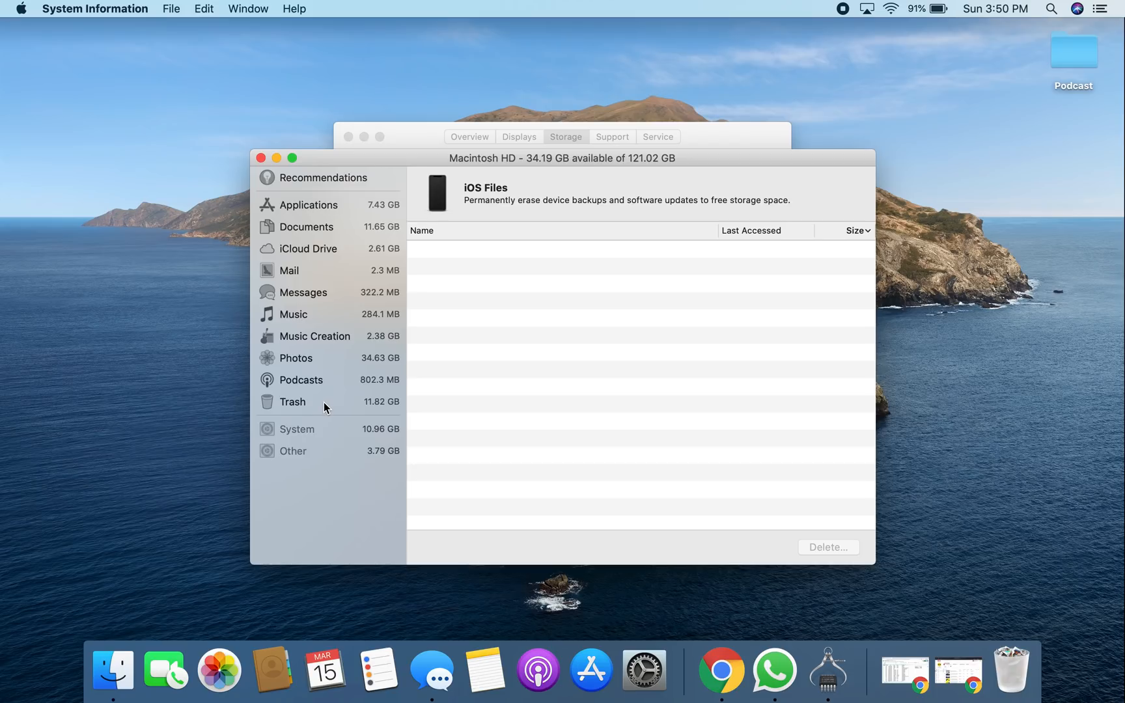
{"action": "mouse_move", "coordinate": [320, 411]}
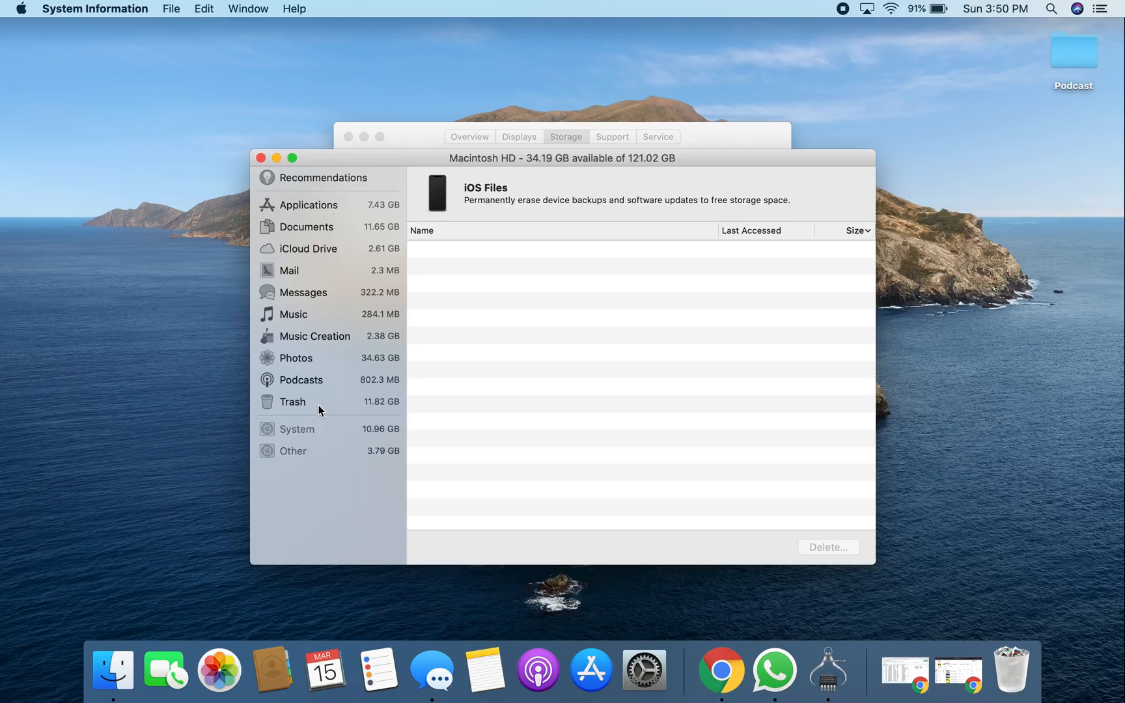
- Empty the Trash to free 11.82 GB, then show the 802.3 MB Podcasts list
{"action": "left_click", "coordinate": [293, 402]}
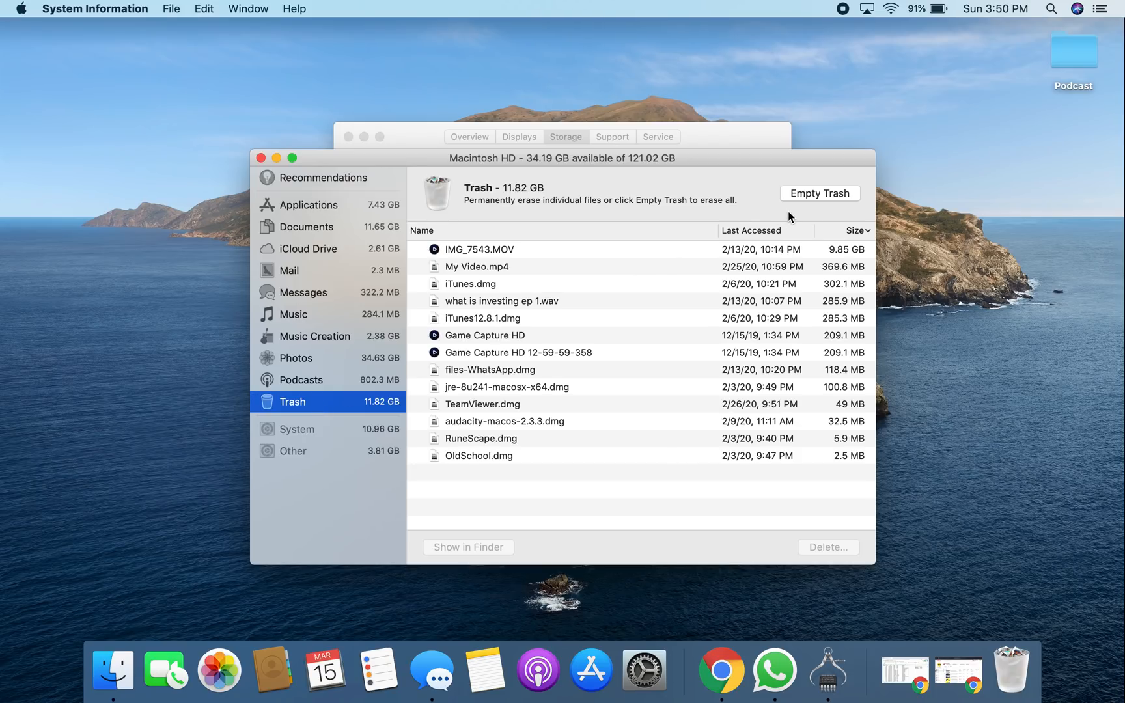
{"action": "left_click", "coordinate": [819, 192]}
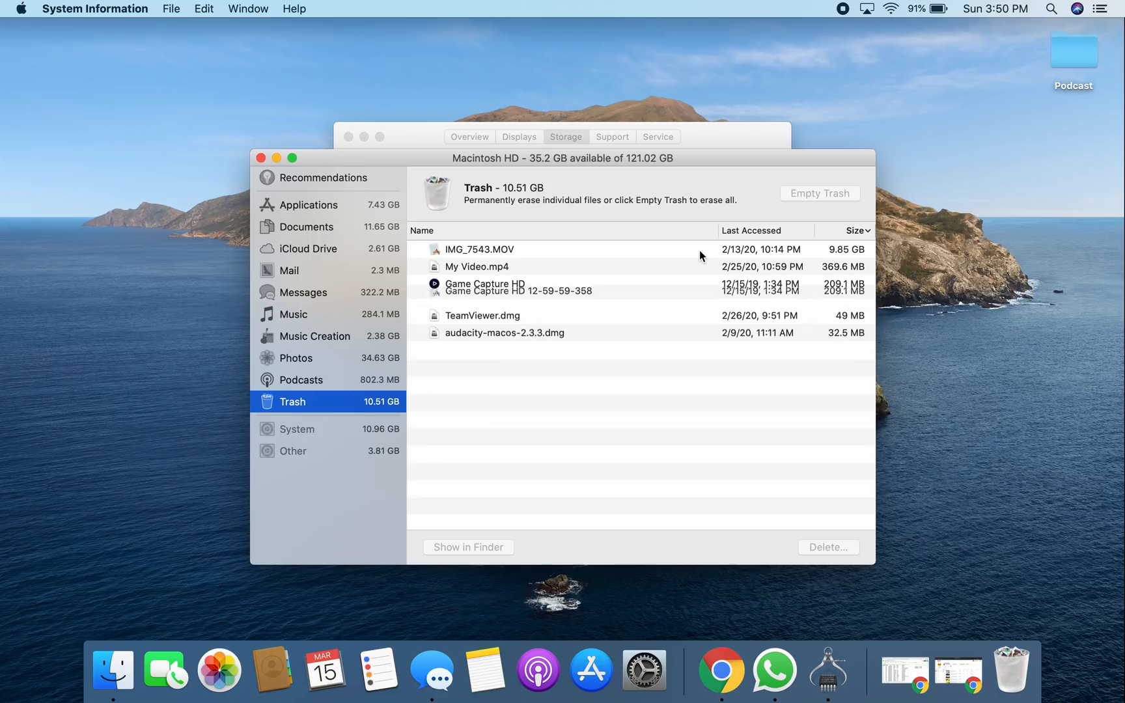
{"action": "left_click", "coordinate": [819, 193]}
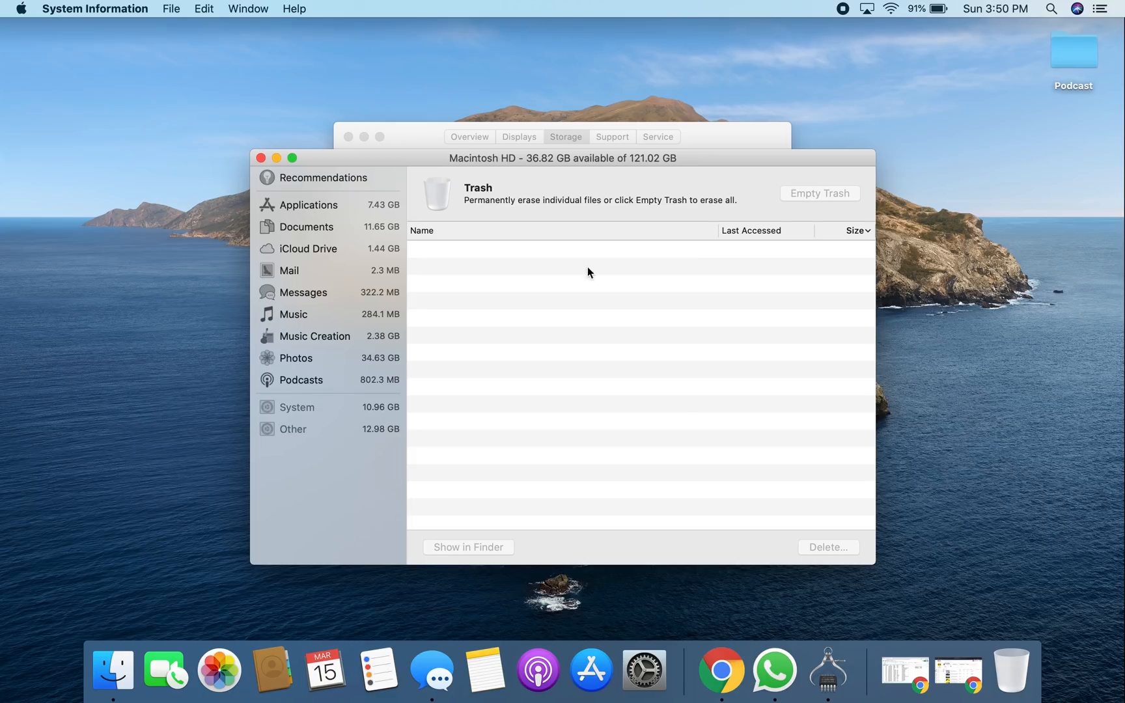
{"action": "left_click", "coordinate": [301, 379]}
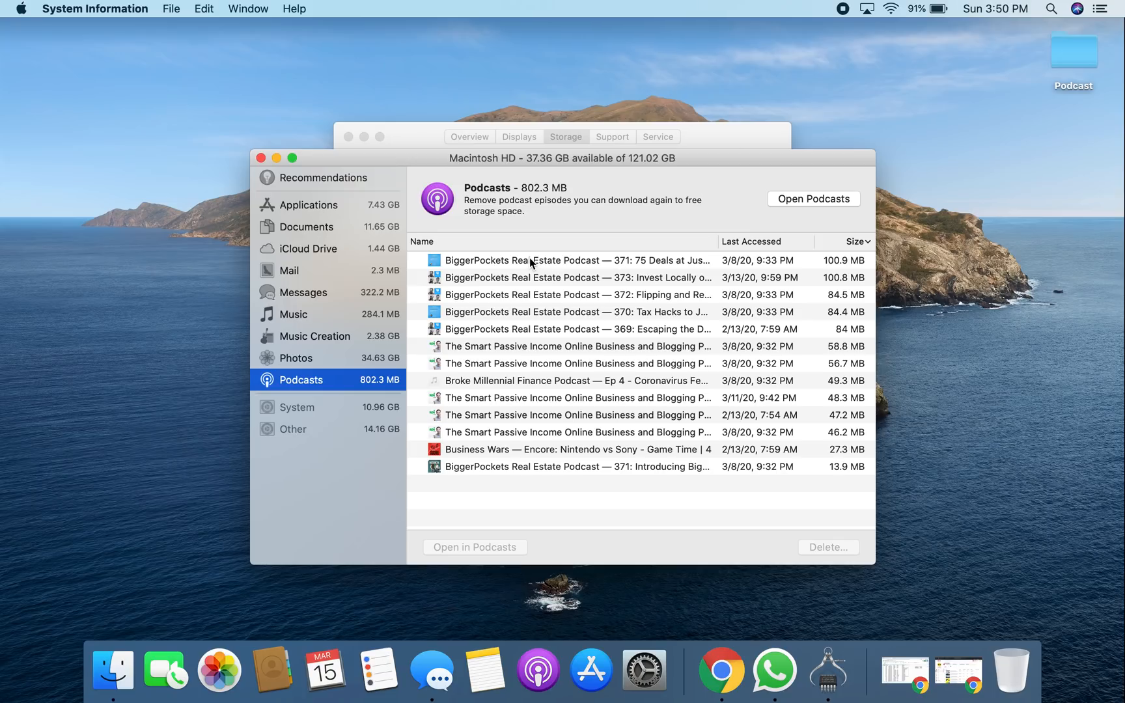
- Select all 13 podcast episodes and delete them, leaving 38.11 GB available
{"action": "left_click", "coordinate": [574, 259]}
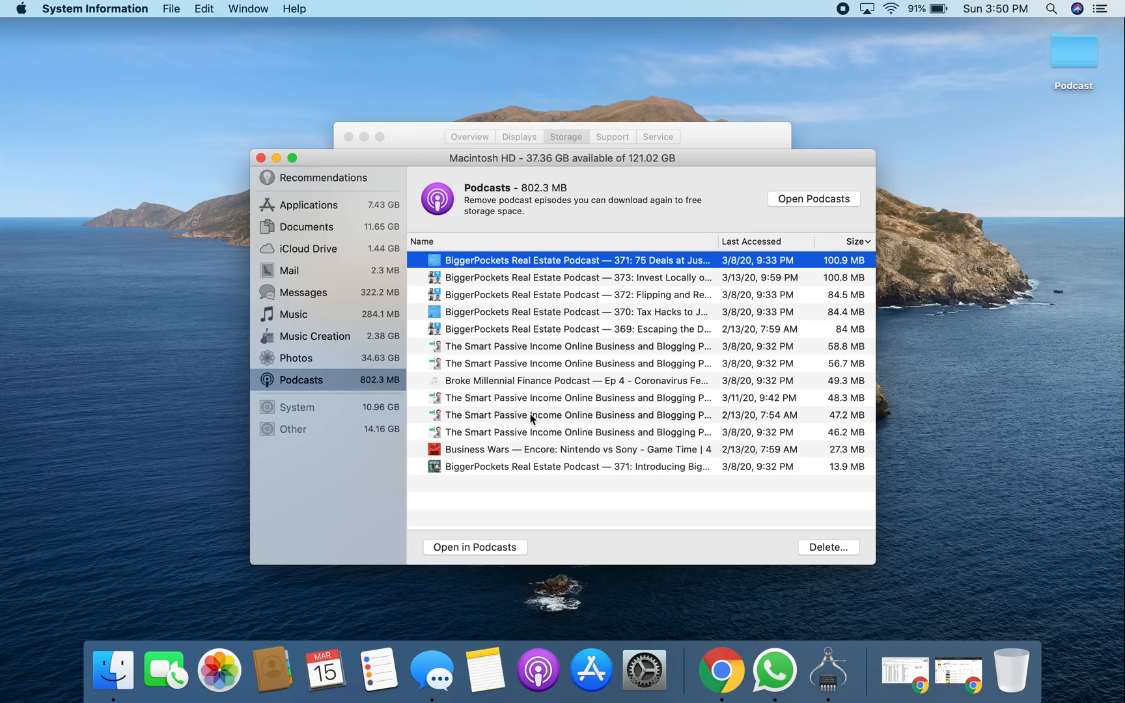
{"action": "left_click", "coordinate": [575, 466]}
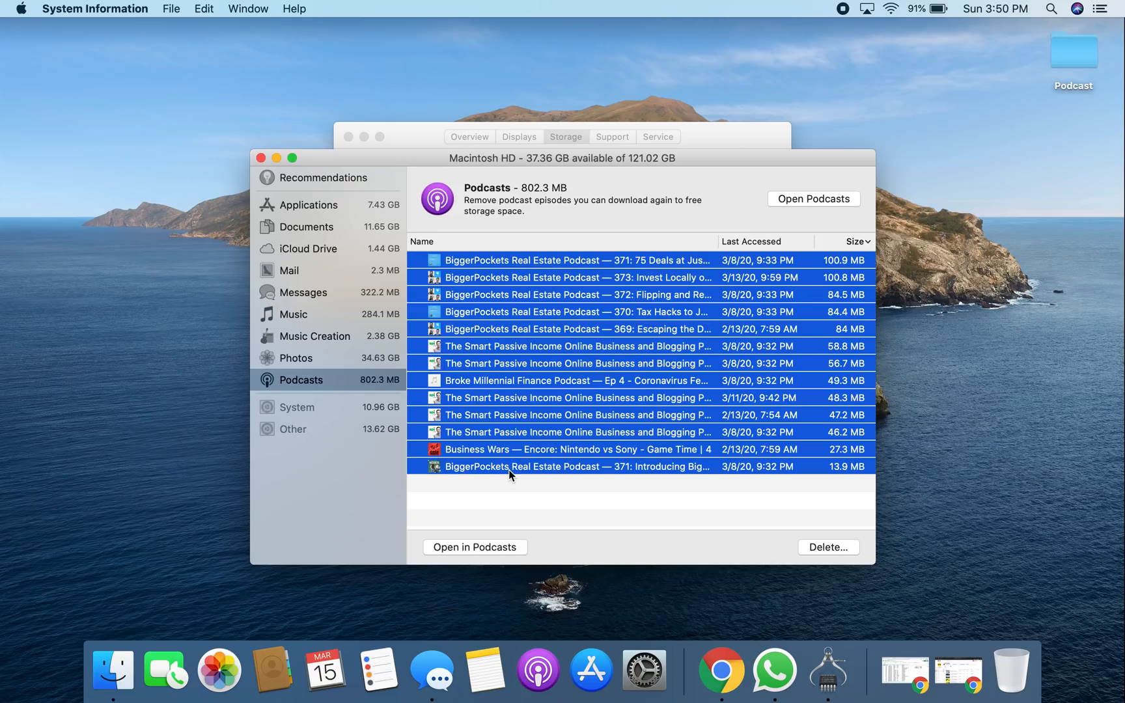
{"action": "left_click", "coordinate": [826, 547]}
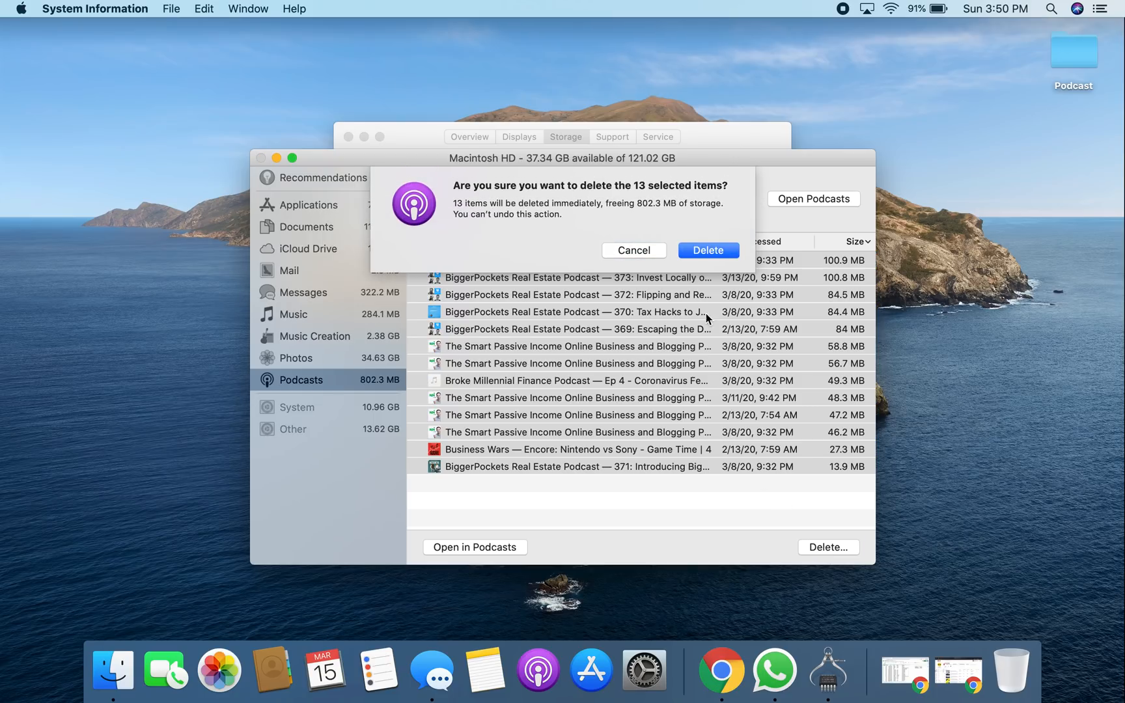
{"action": "left_click", "coordinate": [708, 250]}
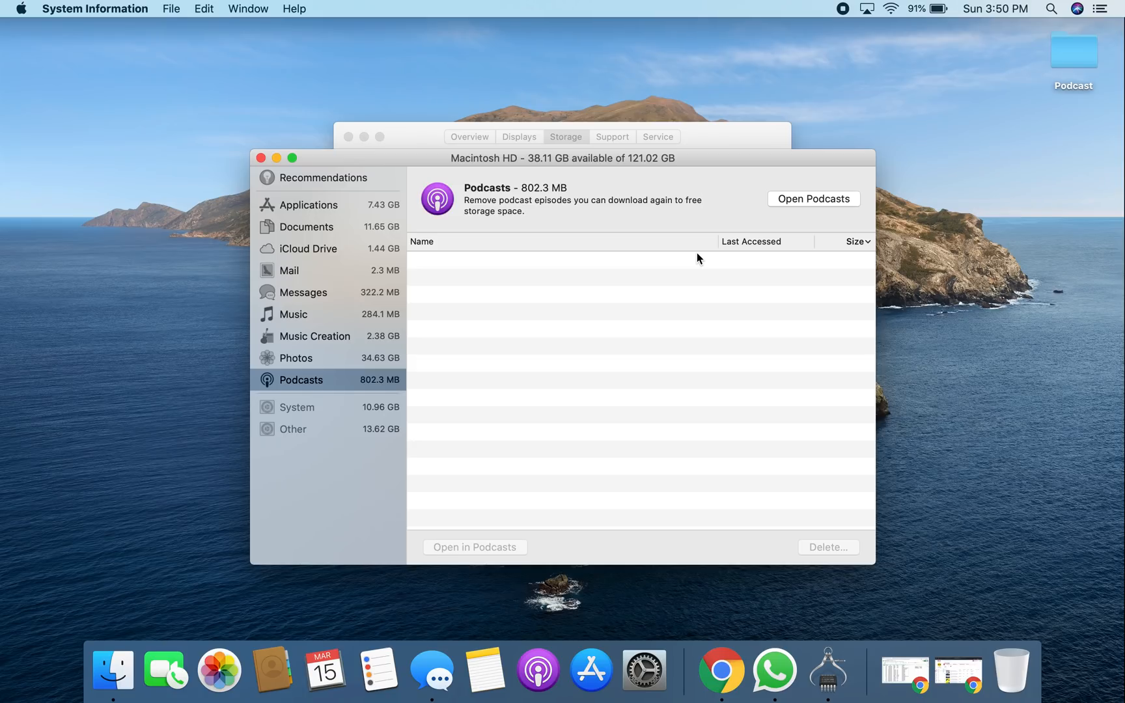
{"action": "mouse_move", "coordinate": [300, 430]}
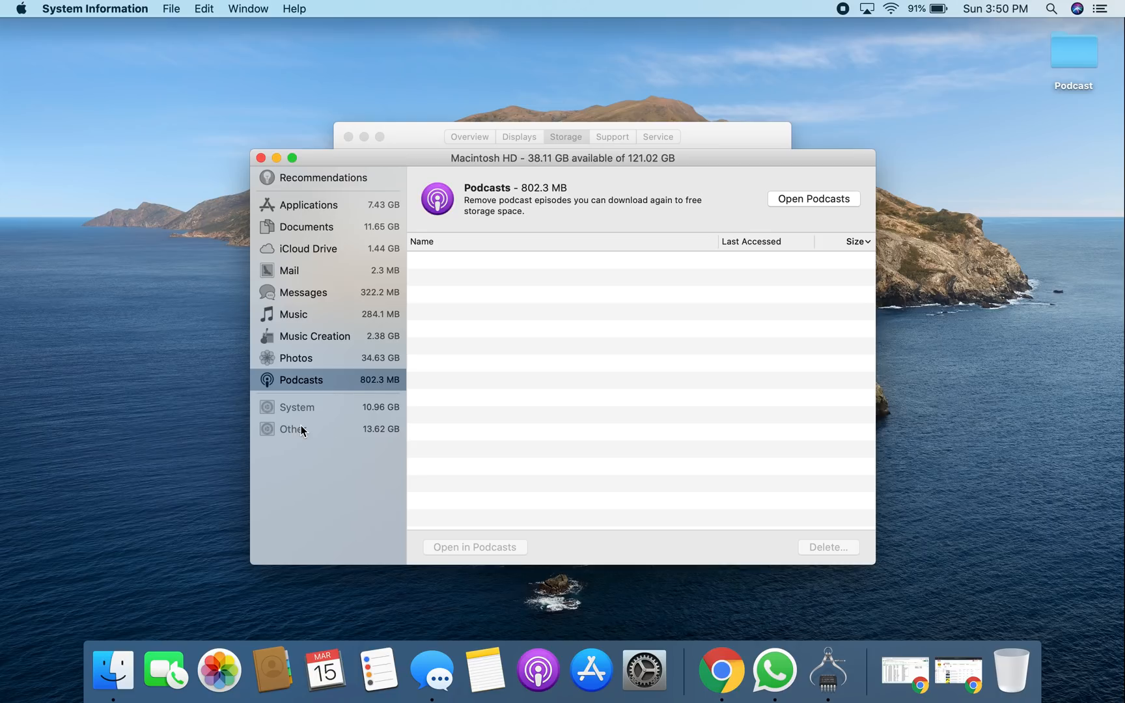
{"action": "left_click", "coordinate": [300, 379]}
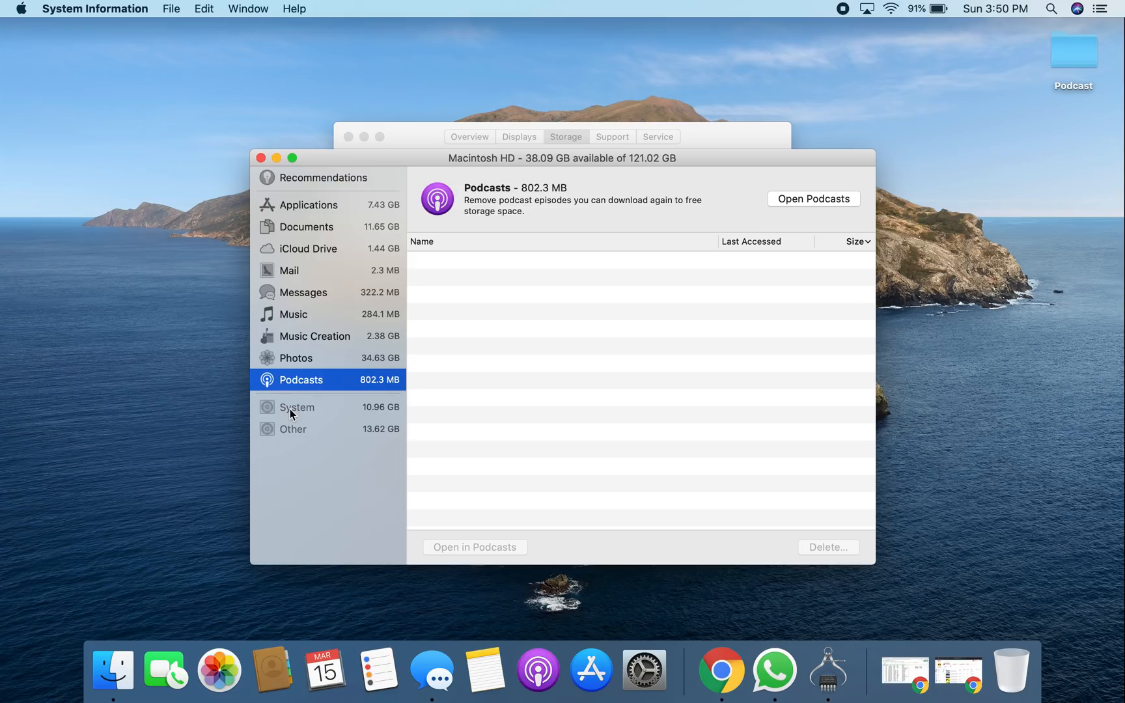
{"action": "mouse_move", "coordinate": [282, 427]}
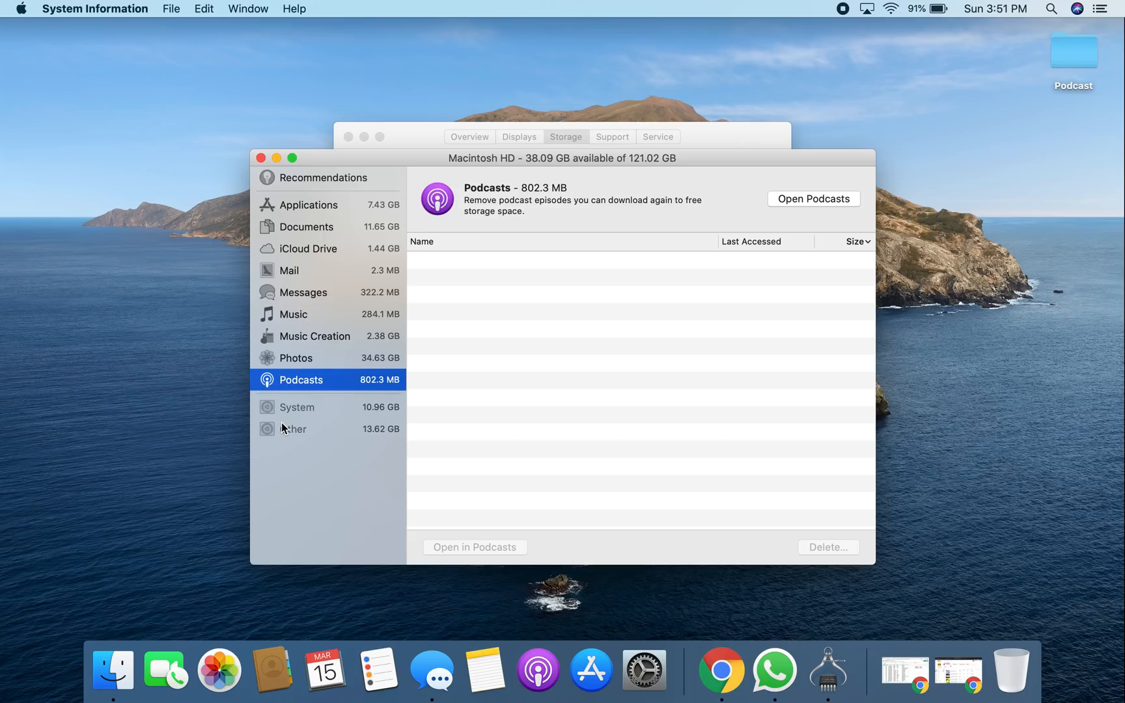
{"action": "mouse_move", "coordinate": [416, 311]}
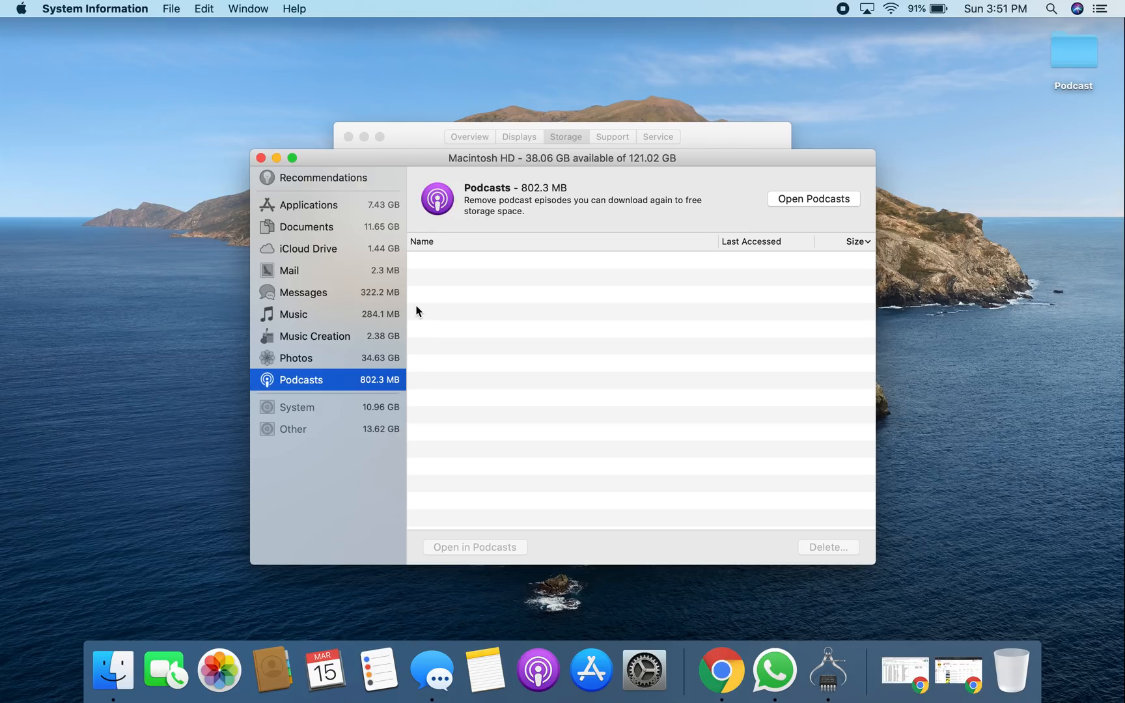
- Review the storage Recommendations and the iCloud Drive panel showing 1.44 GB used
{"action": "left_click", "coordinate": [309, 249]}
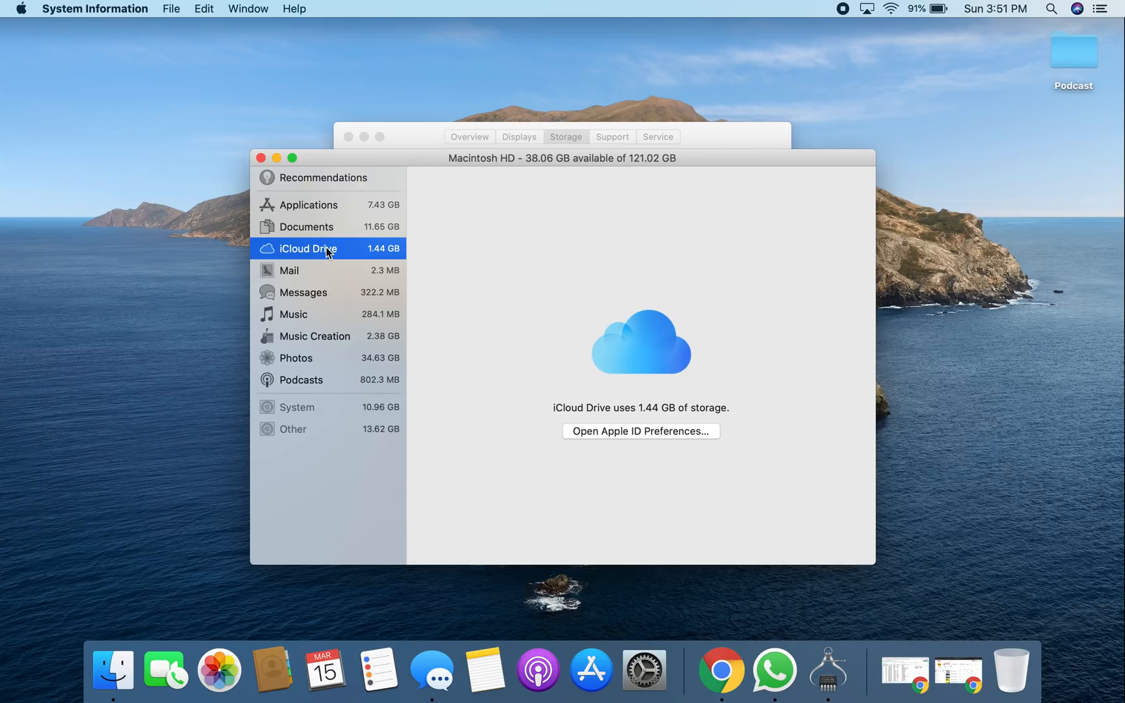
{"action": "left_click", "coordinate": [324, 177]}
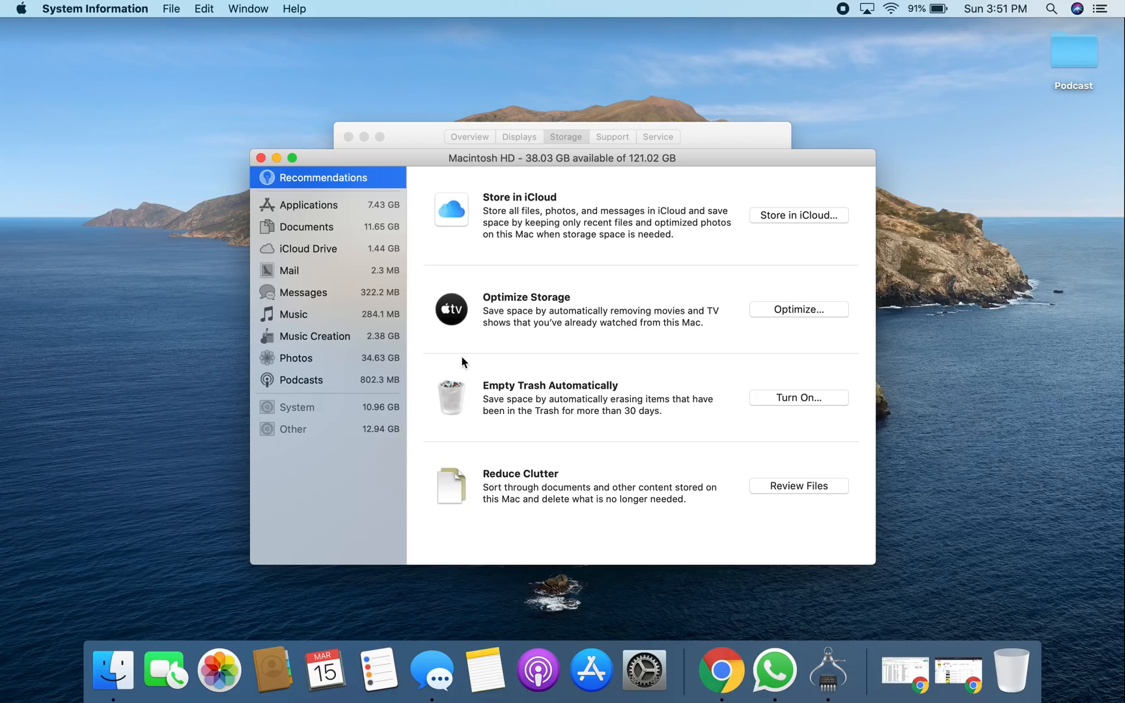
{"action": "mouse_move", "coordinate": [320, 260]}
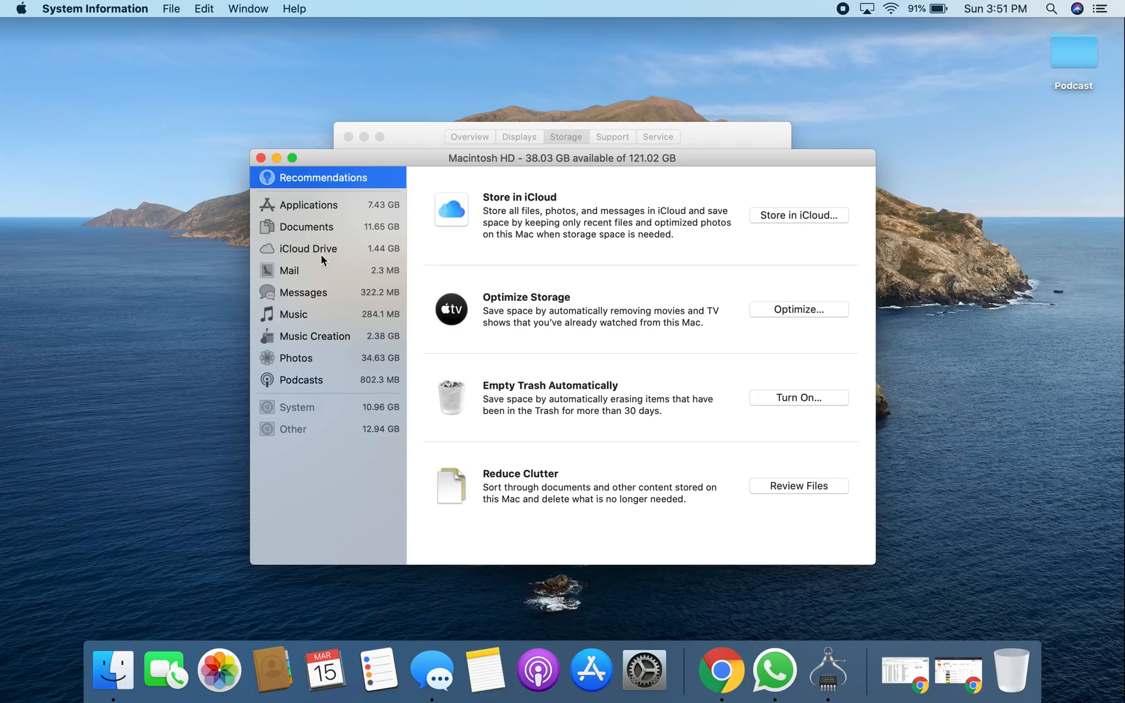
{"action": "left_click", "coordinate": [308, 249]}
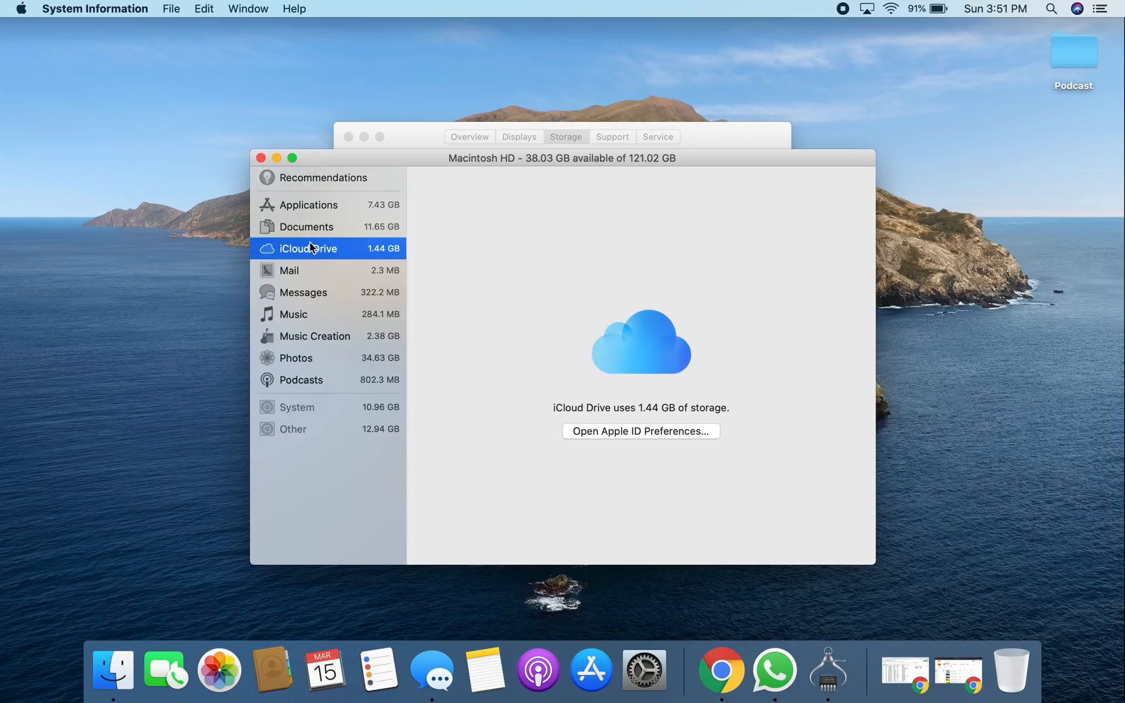
{"action": "mouse_move", "coordinate": [342, 227]}
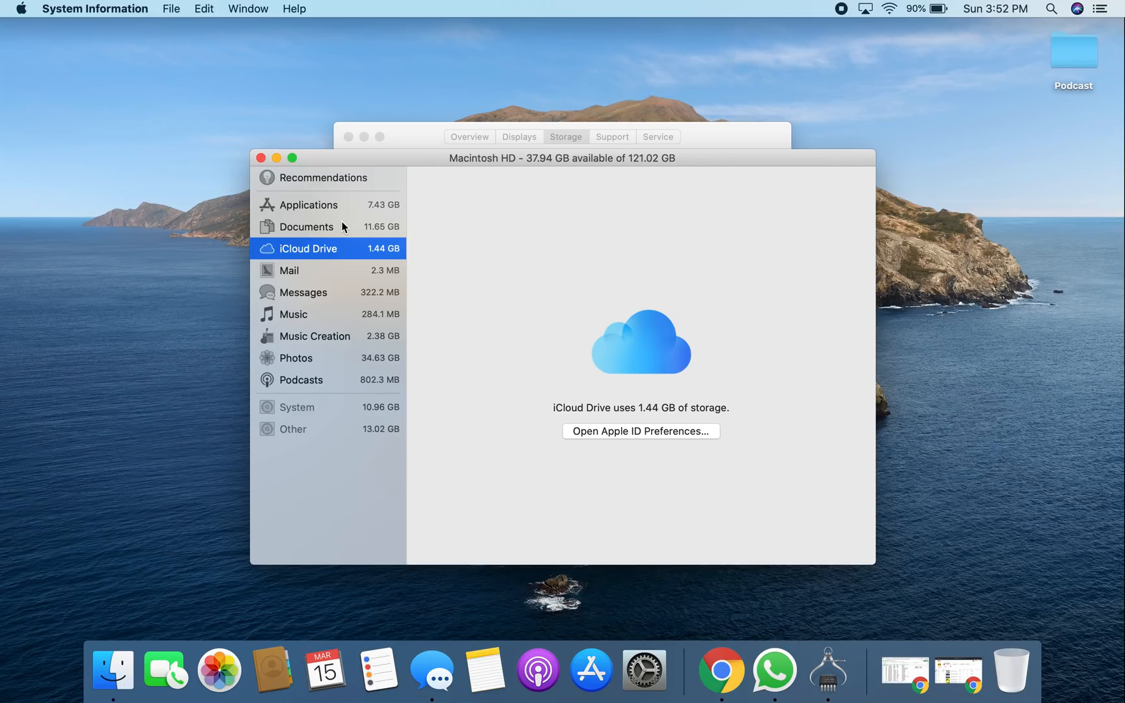
{"action": "mouse_move", "coordinate": [457, 26]}
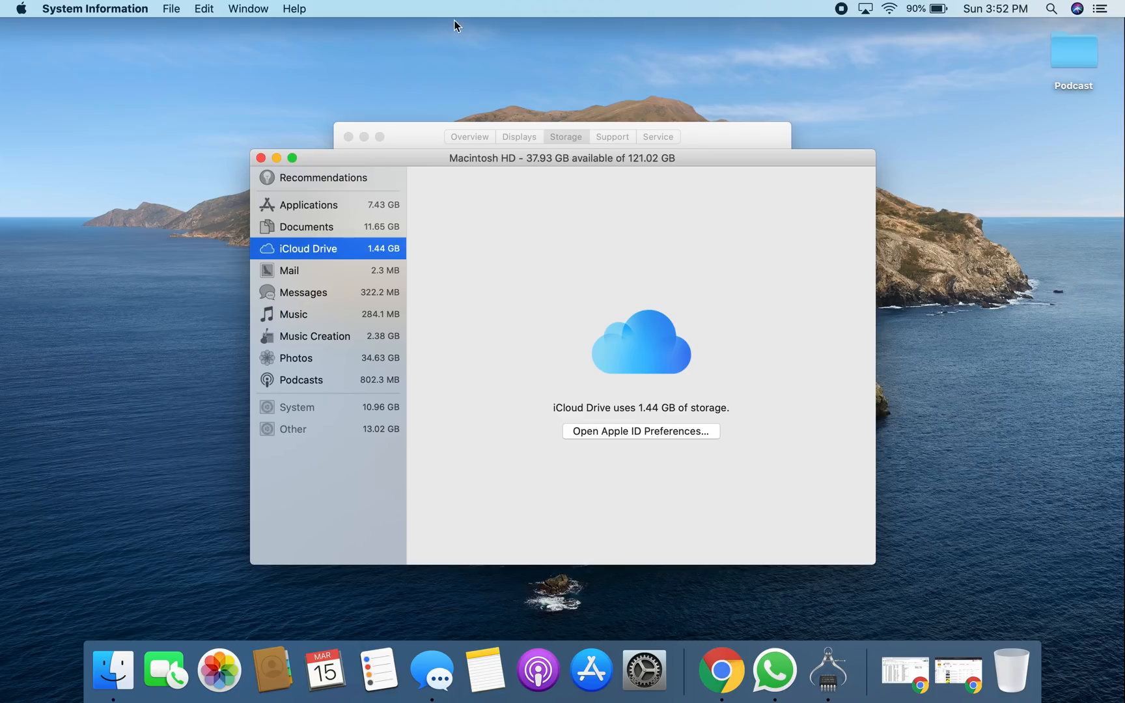